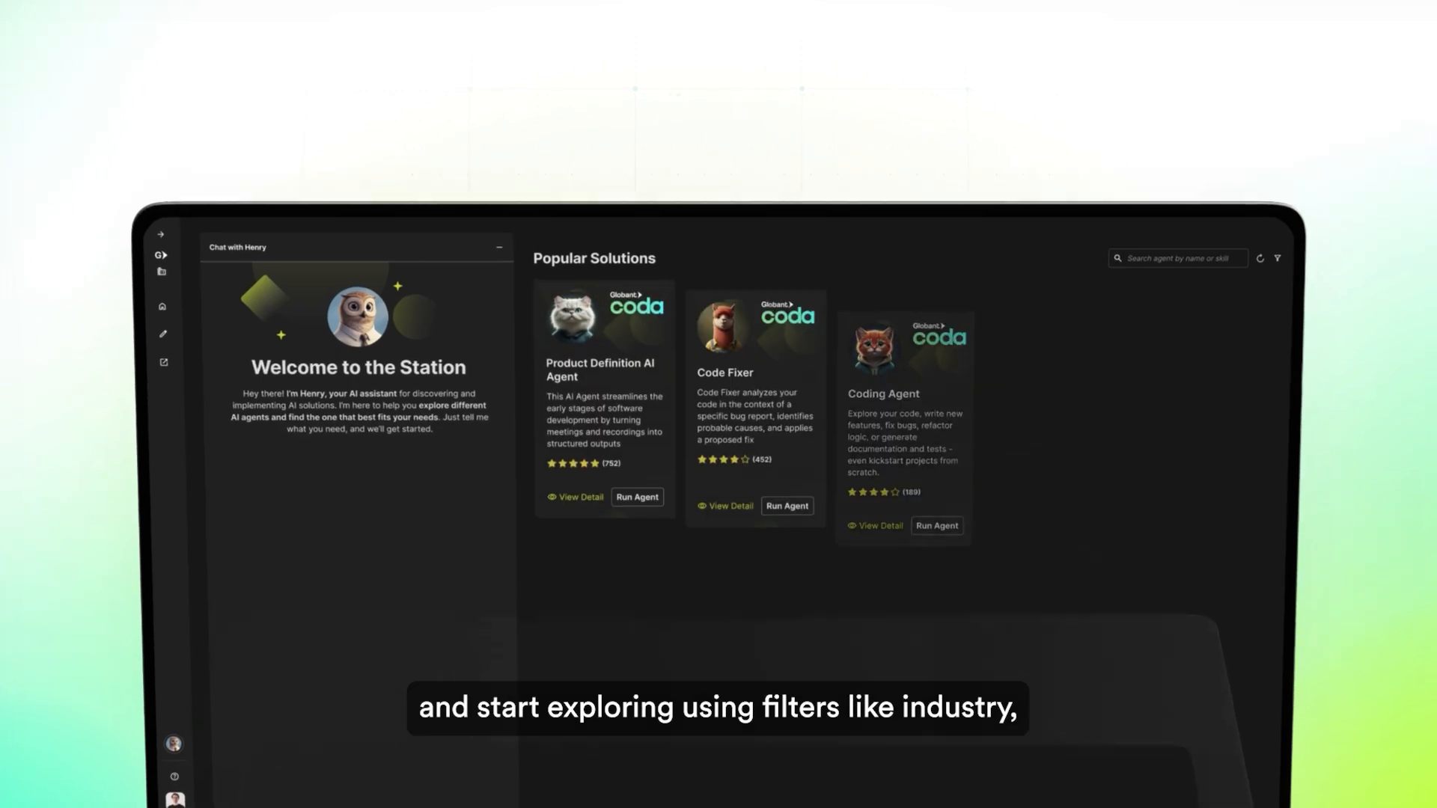
# Search for summarizing agents and view the Forecast Pro agent's details from the results.
pyautogui.click(1275, 257)
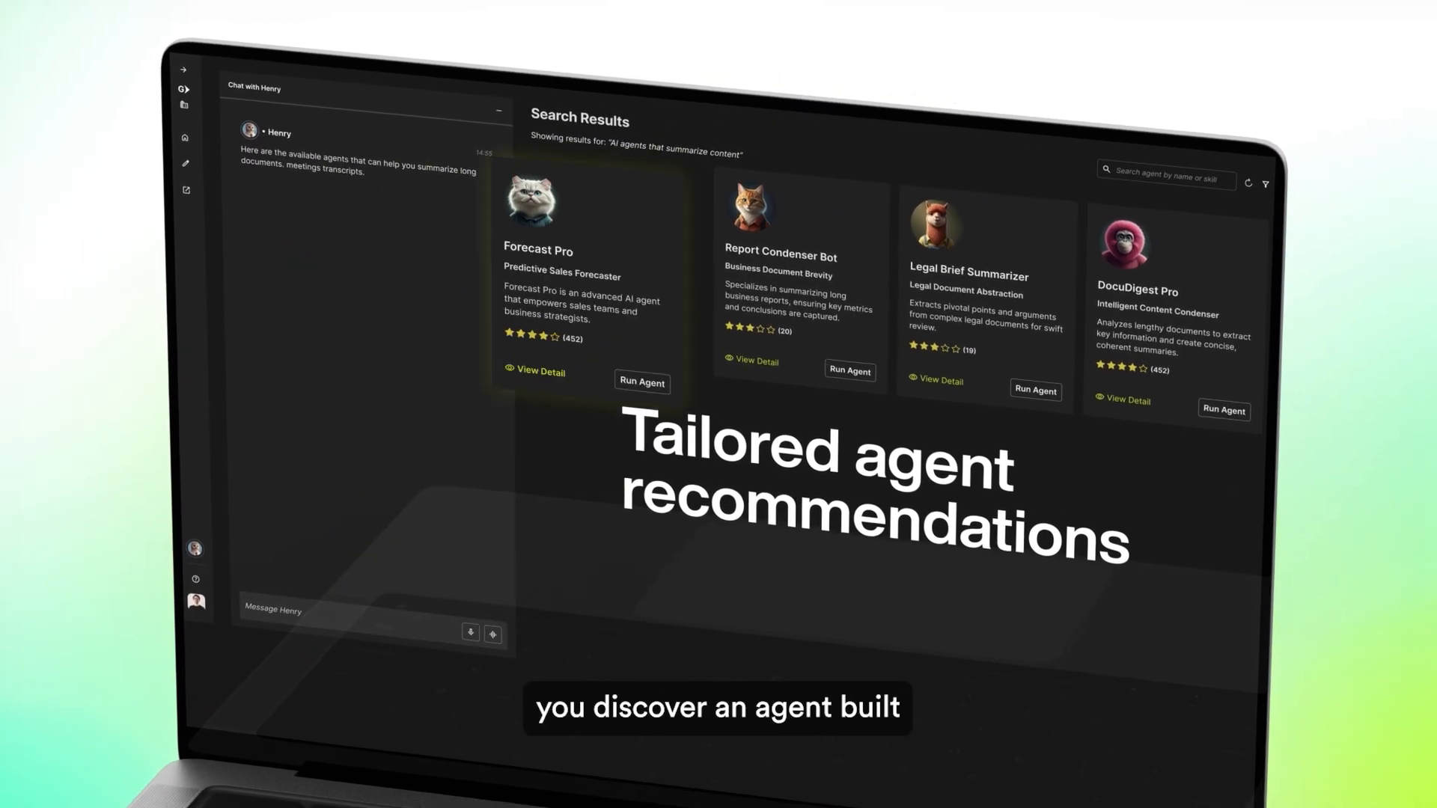
pyautogui.click(540, 371)
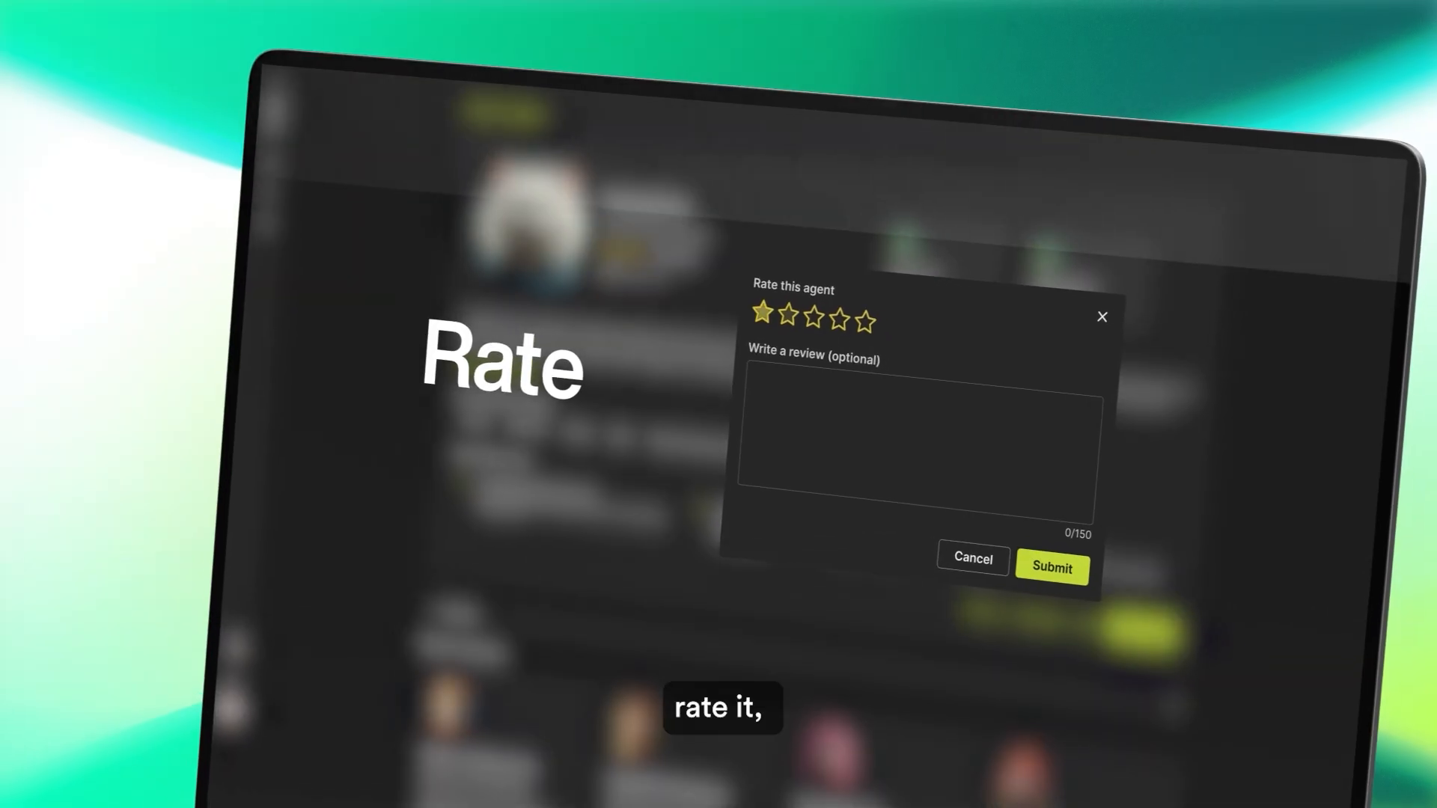
# Rate the agent five stars with the review 'Got exactly the key points I needed — great tool!'.
pyautogui.click(868, 320)
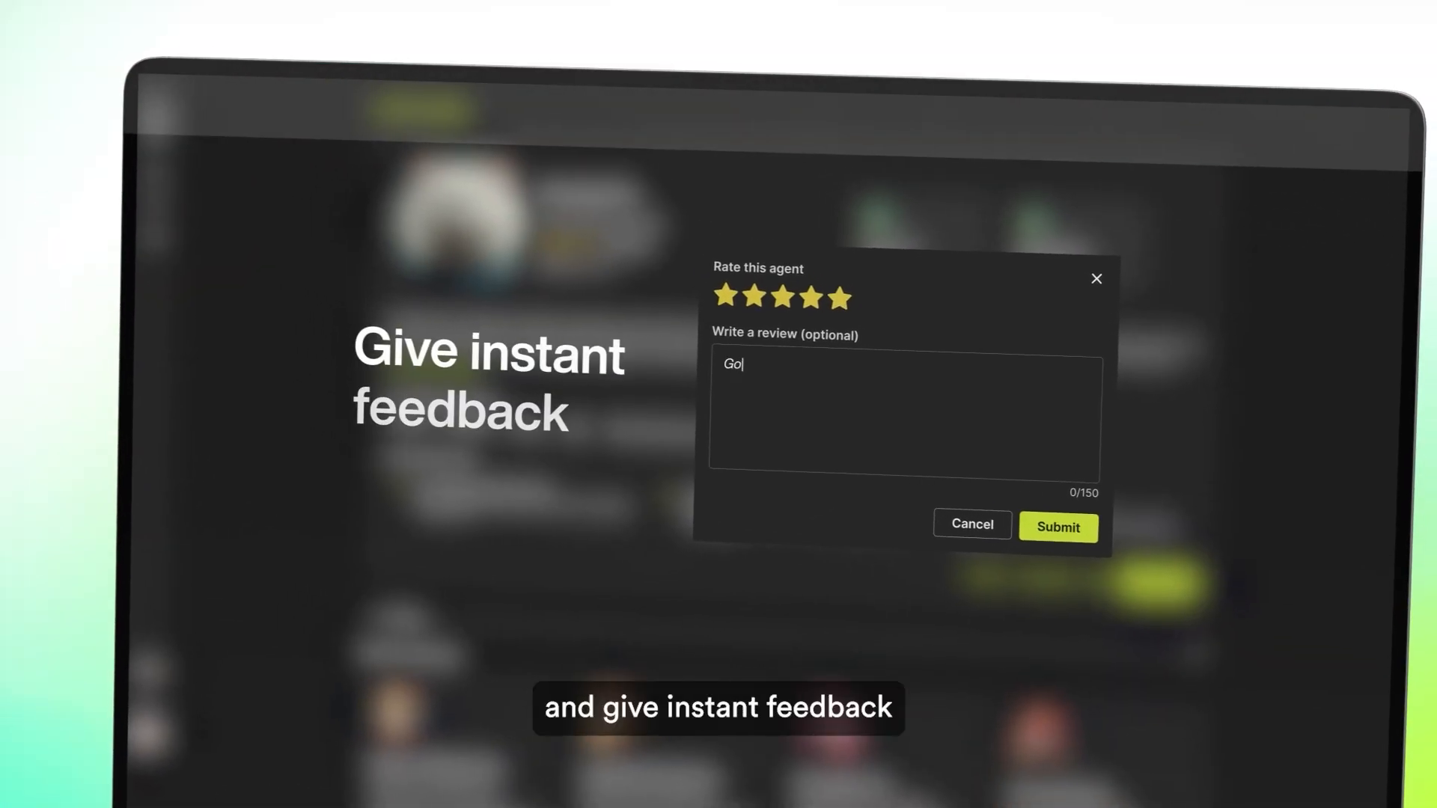
pyautogui.write('Got exactly the key points I needed — great tool!')
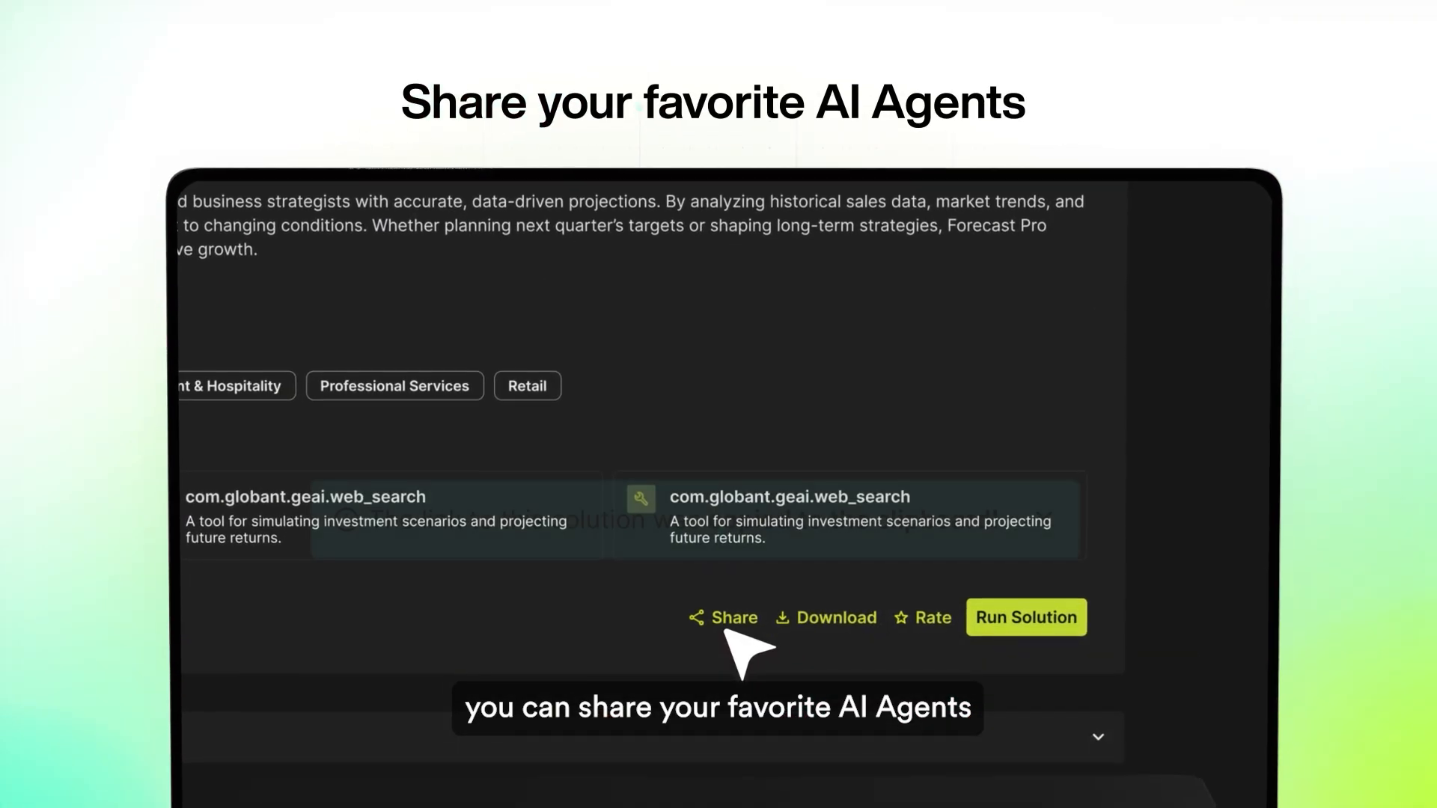
# Share the Forecast Pro agent with colleagues from its detail page.
pyautogui.click(721, 616)
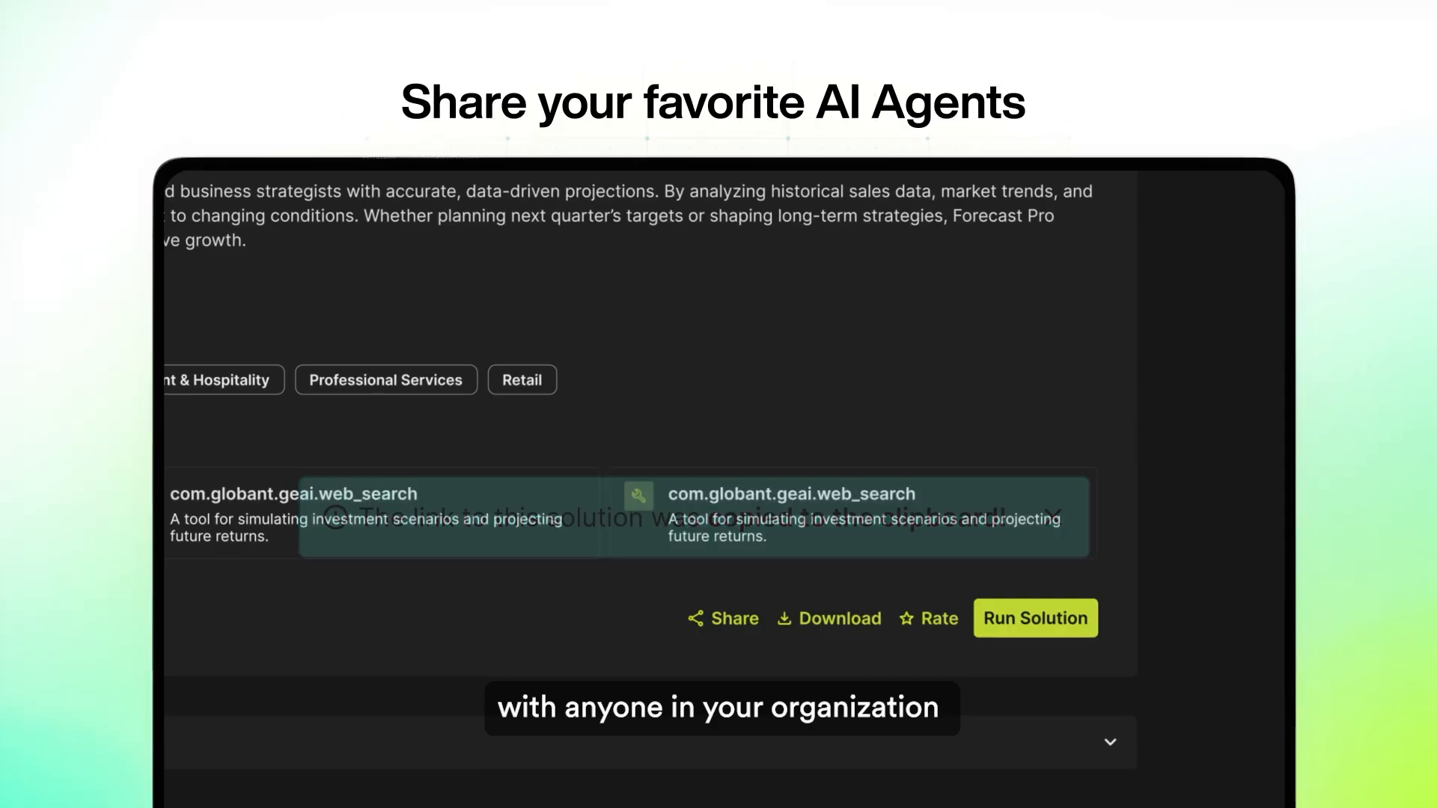